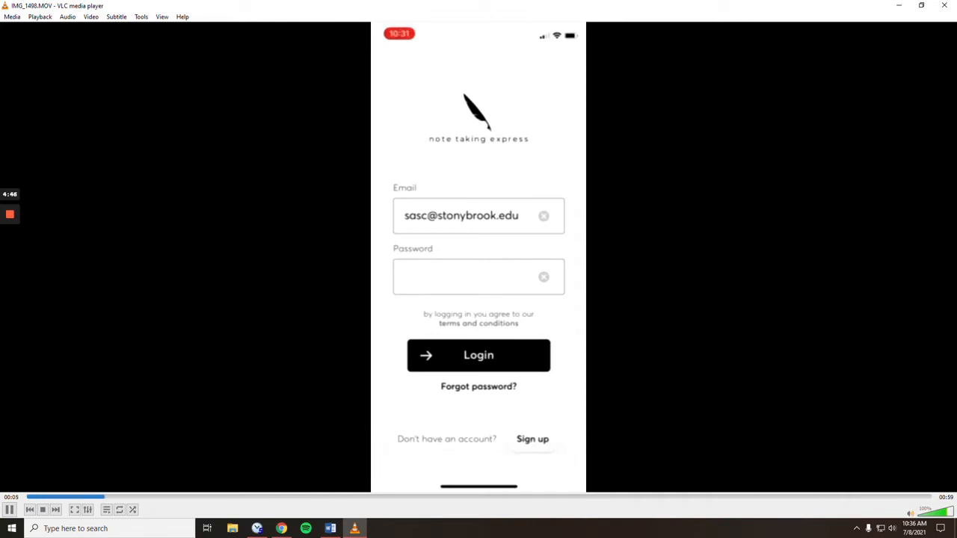
- Play IMG_1498.MOV in VLC from the app login until Recording Paused at 00:10
{"action": "left_click", "coordinate": [478, 355]}
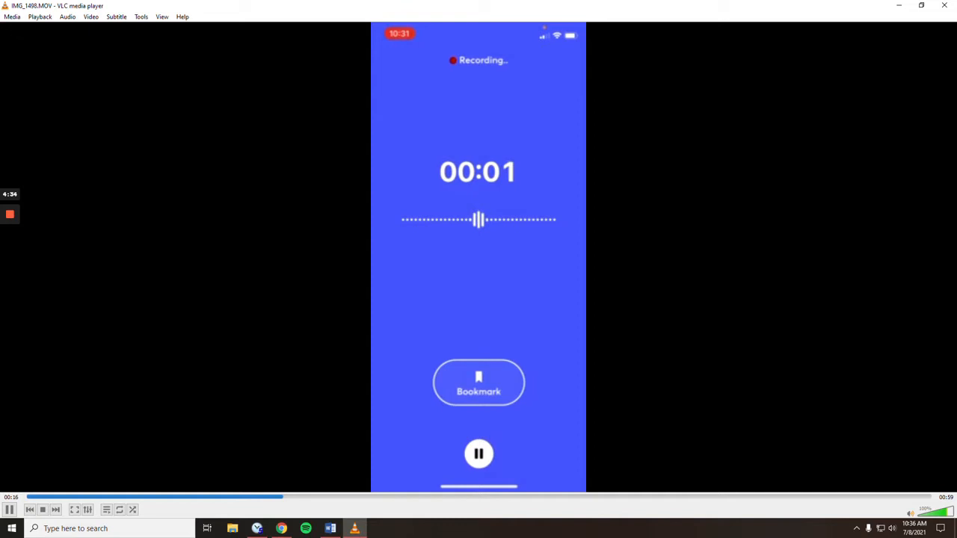
{"action": "mouse_move", "coordinate": [534, 374]}
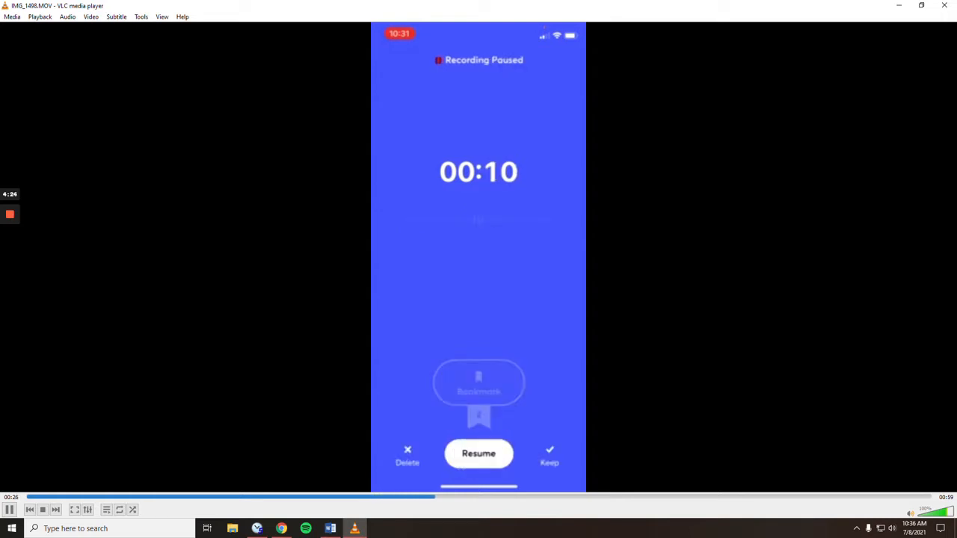
- Watch the clip through My Recordings and Bus 120 sharing options, then minimize VLC
{"action": "left_click", "coordinate": [550, 452]}
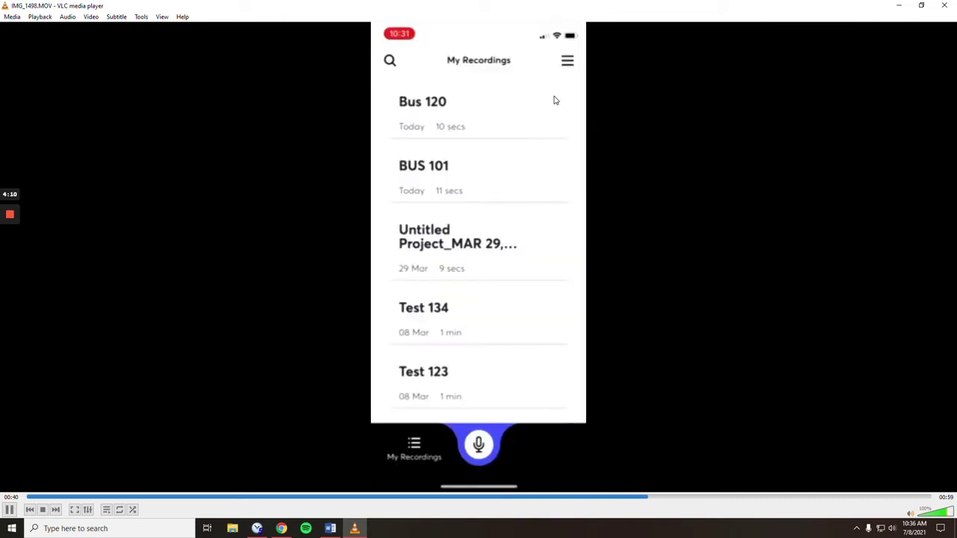
{"action": "left_click", "coordinate": [422, 101]}
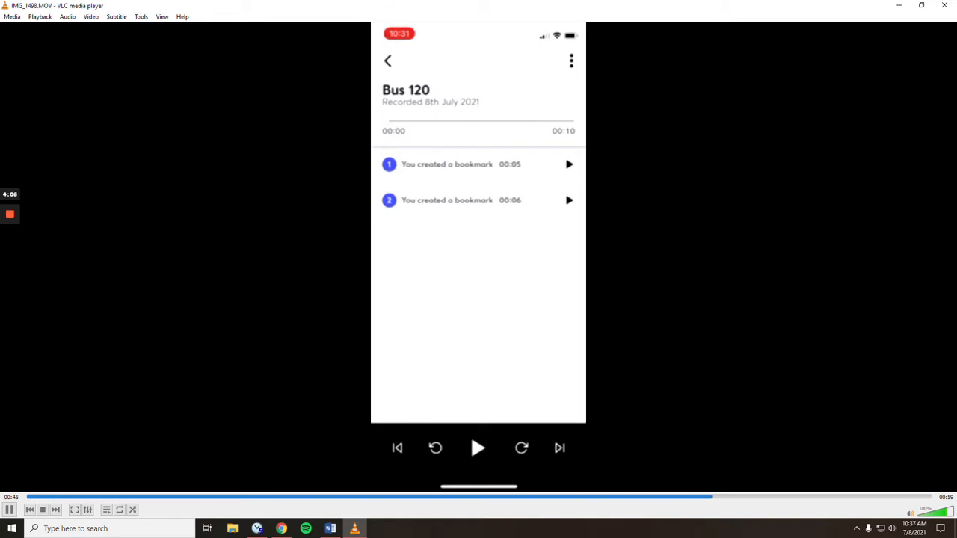
{"action": "mouse_move", "coordinate": [458, 274]}
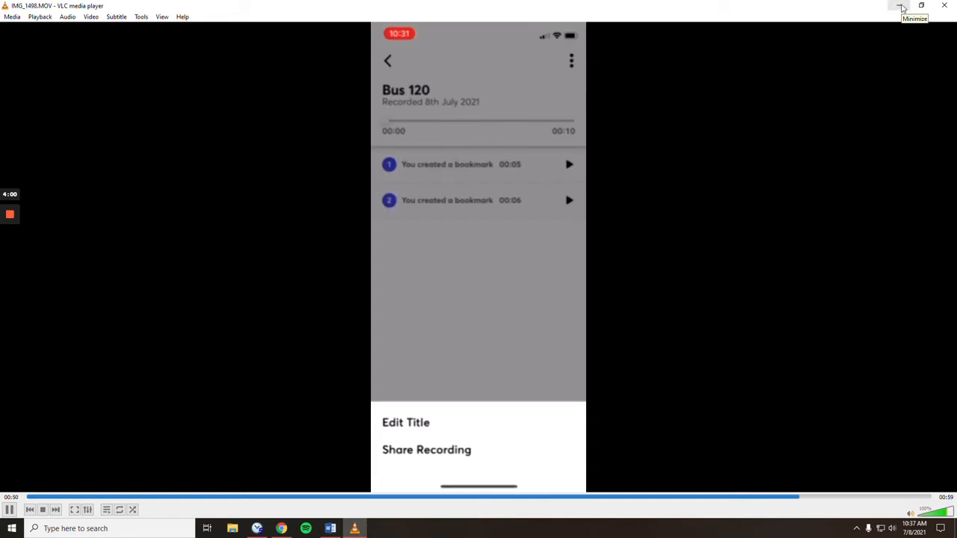
{"action": "left_click", "coordinate": [900, 6]}
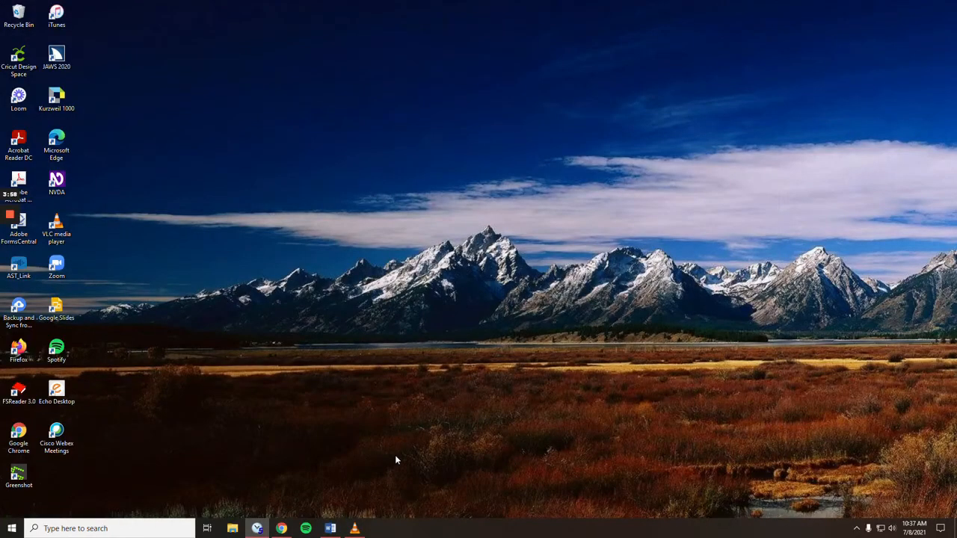
- Switch to the NTEhub dashboard in Chrome and bring up the Start Recording recorder
{"action": "left_click", "coordinate": [280, 528]}
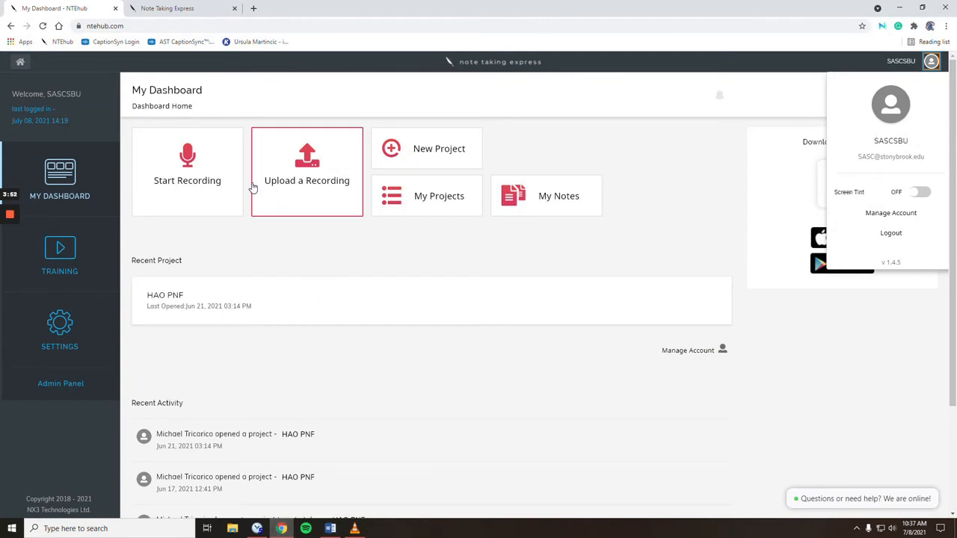
{"action": "mouse_move", "coordinate": [232, 185]}
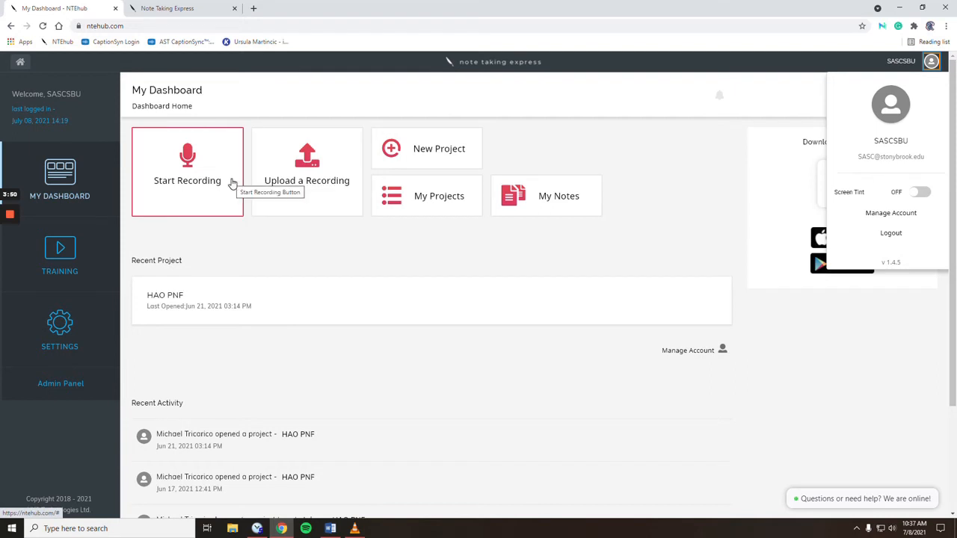
{"action": "left_click", "coordinate": [186, 168]}
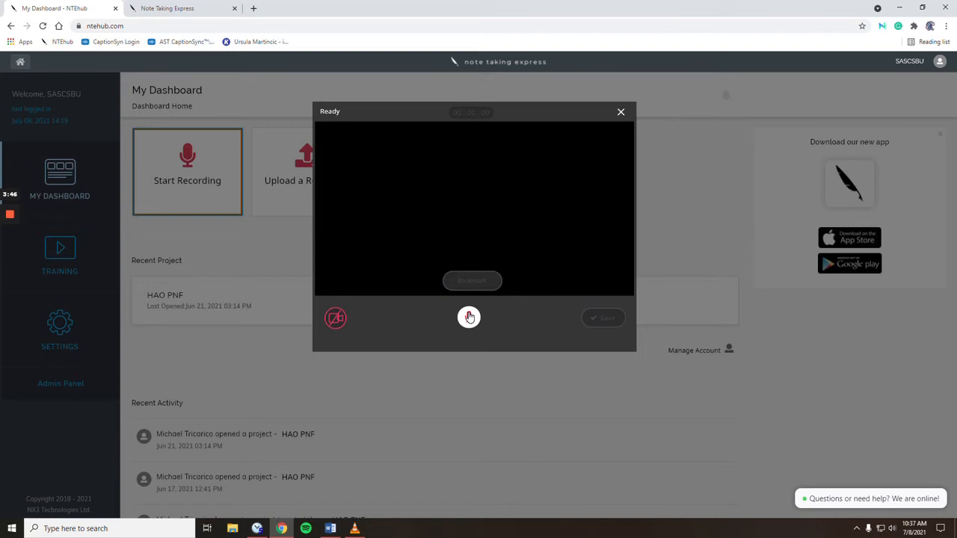
- Record a short clip, add one bookmark, pause, and open the Save Recording form
{"action": "left_click", "coordinate": [469, 317]}
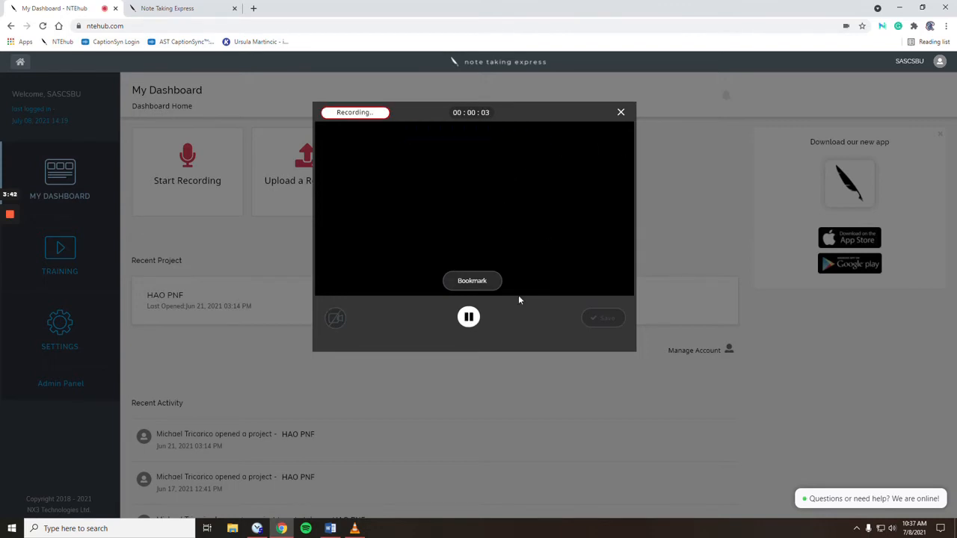
{"action": "left_click", "coordinate": [471, 280]}
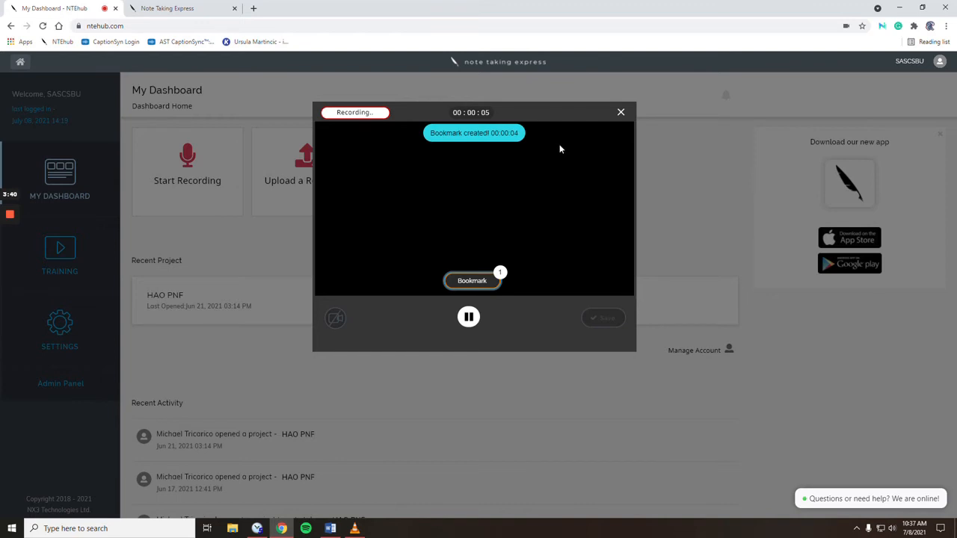
{"action": "left_click", "coordinate": [469, 316]}
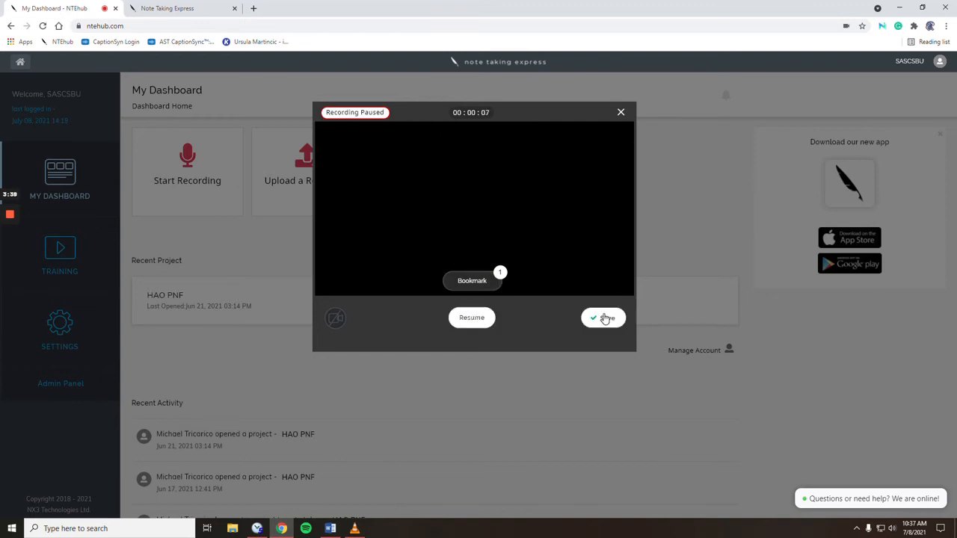
{"action": "left_click", "coordinate": [603, 316]}
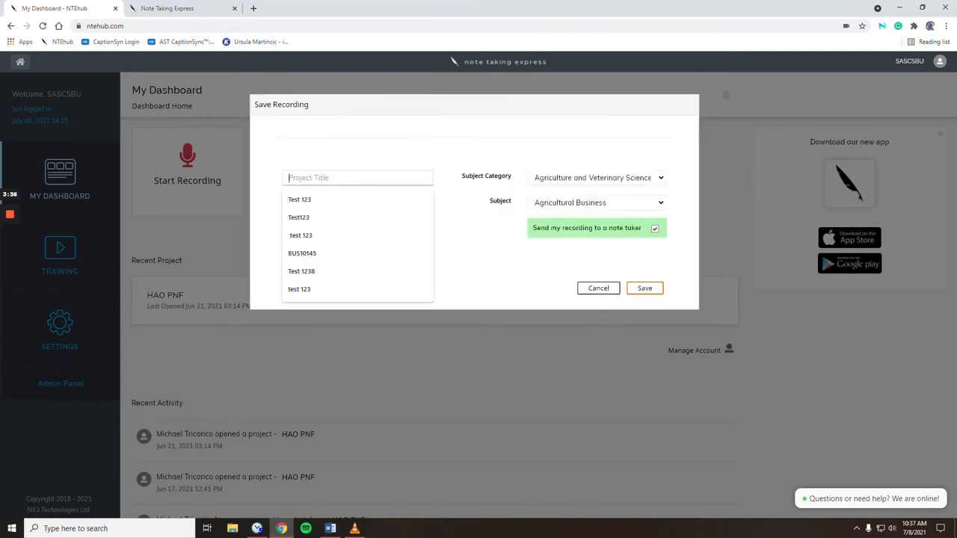
- Title the recording 'Test 123' and browse for the 2.1 NYSDSC Note-Taking PPT slides
{"action": "left_click", "coordinate": [299, 199]}
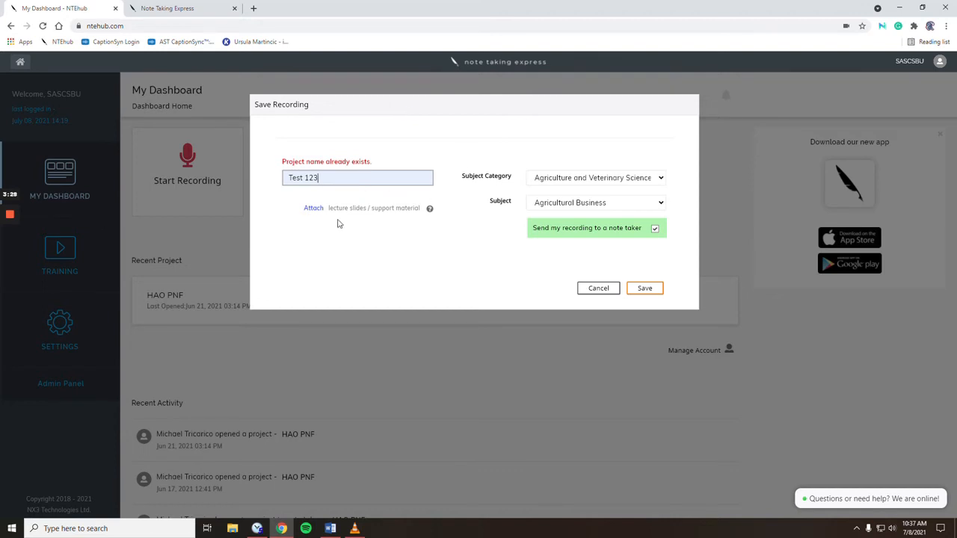
{"action": "mouse_move", "coordinate": [323, 219]}
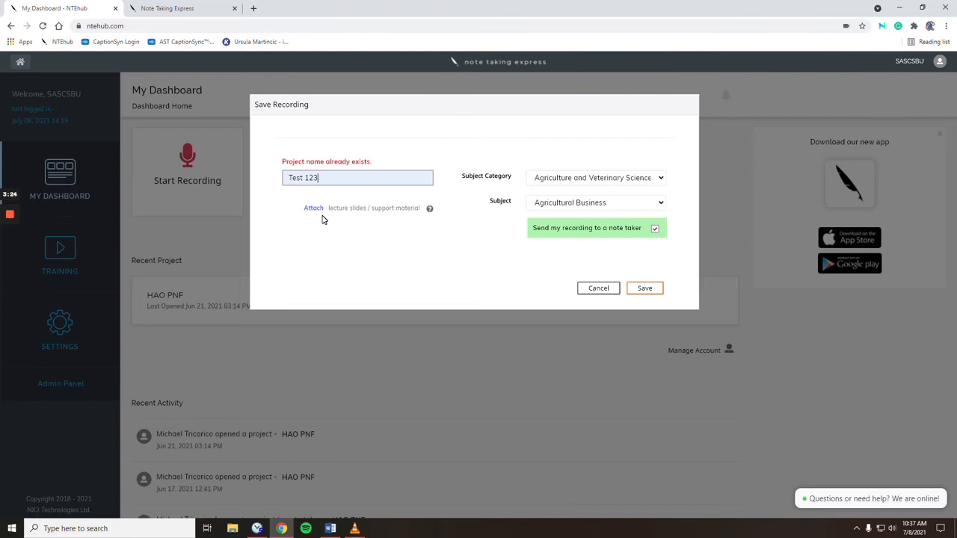
{"action": "left_click", "coordinate": [313, 207]}
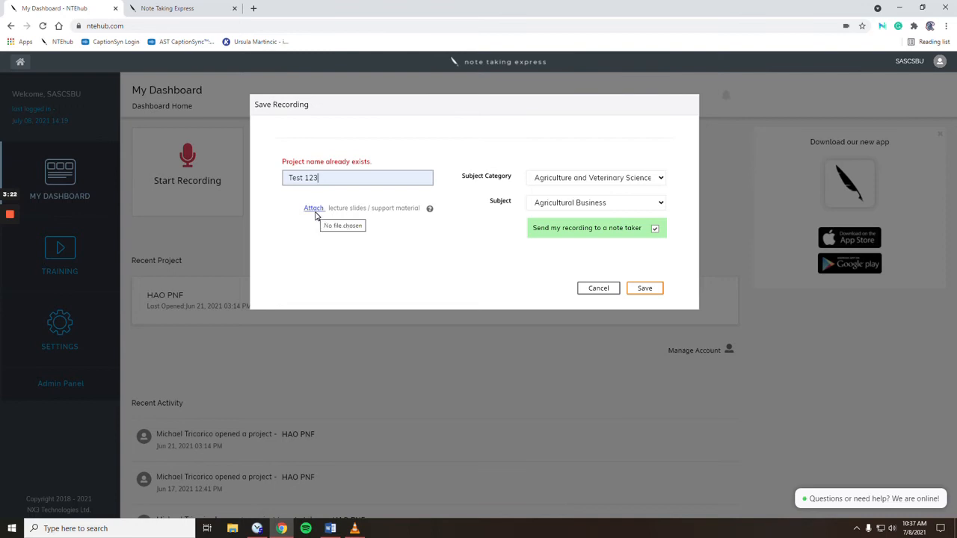
{"action": "left_click", "coordinate": [313, 208]}
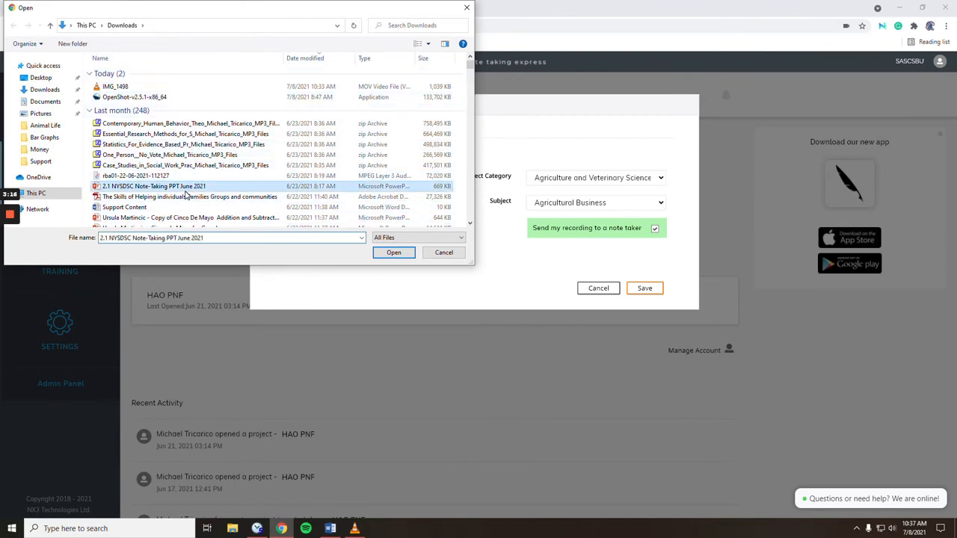
- Attach the slide deck, then cancel the Test 123 save and confirm cancelling the upload
{"action": "left_click", "coordinate": [393, 252]}
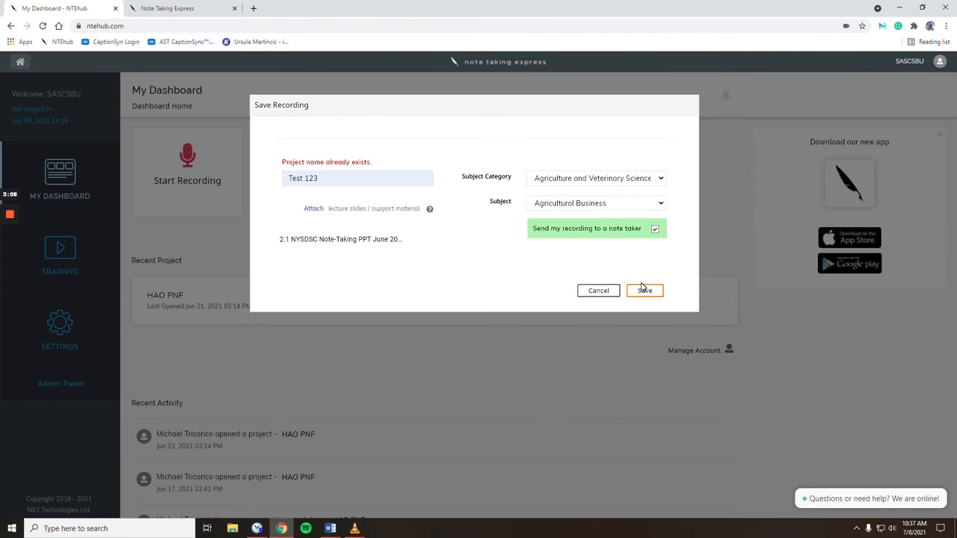
{"action": "mouse_move", "coordinate": [598, 290]}
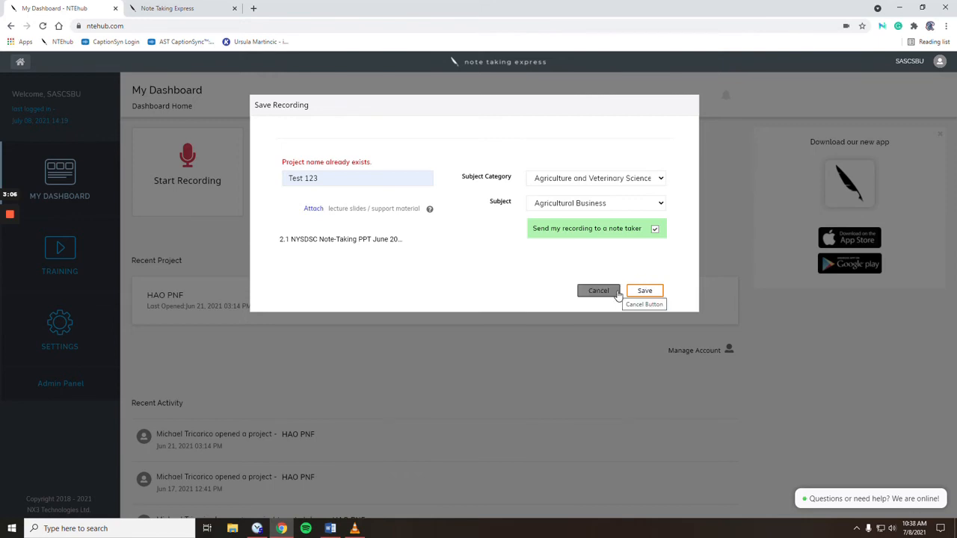
{"action": "left_click", "coordinate": [598, 290]}
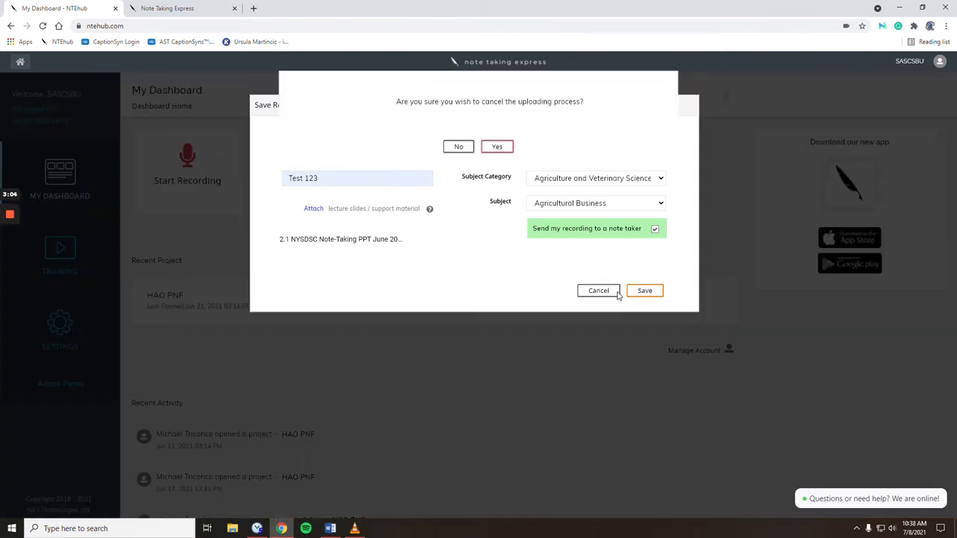
{"action": "mouse_move", "coordinate": [496, 147]}
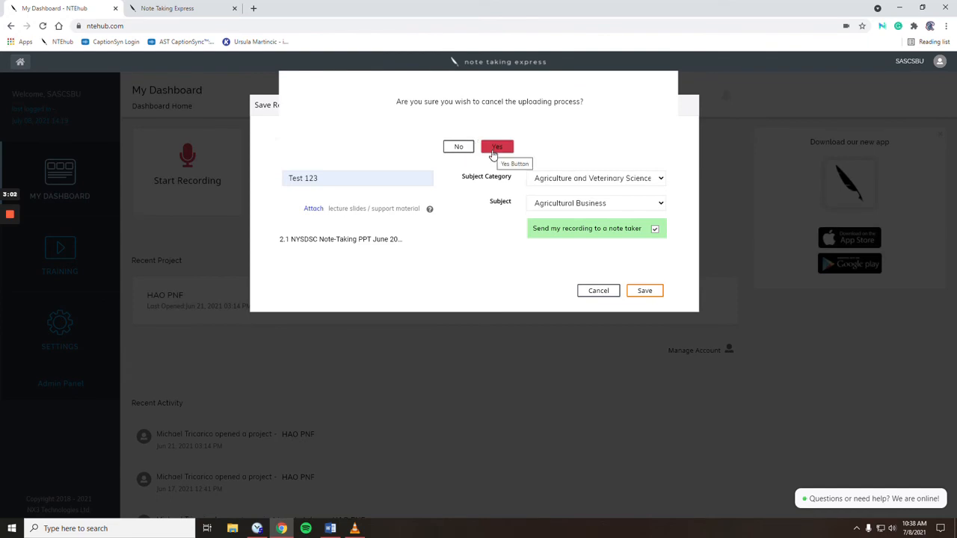
{"action": "left_click", "coordinate": [495, 146]}
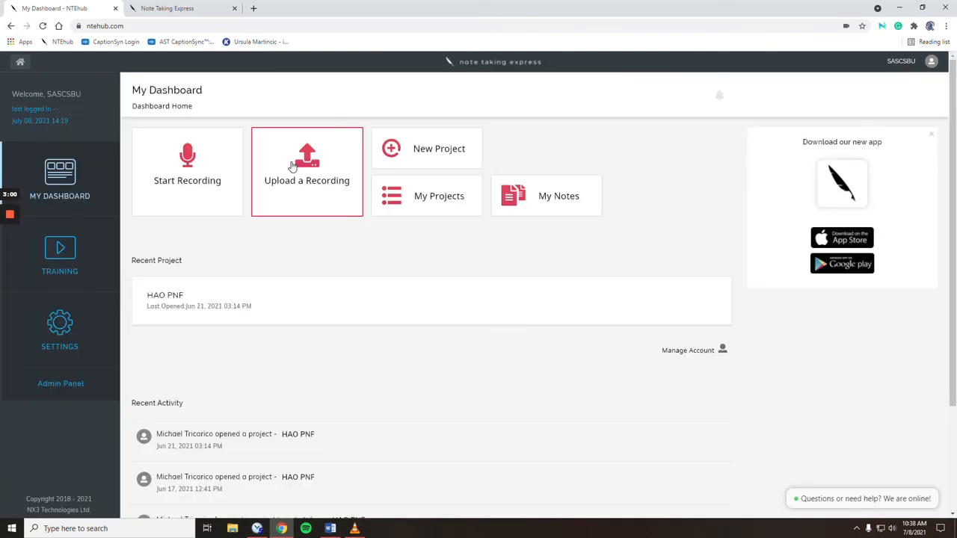
{"action": "mouse_move", "coordinate": [306, 172]}
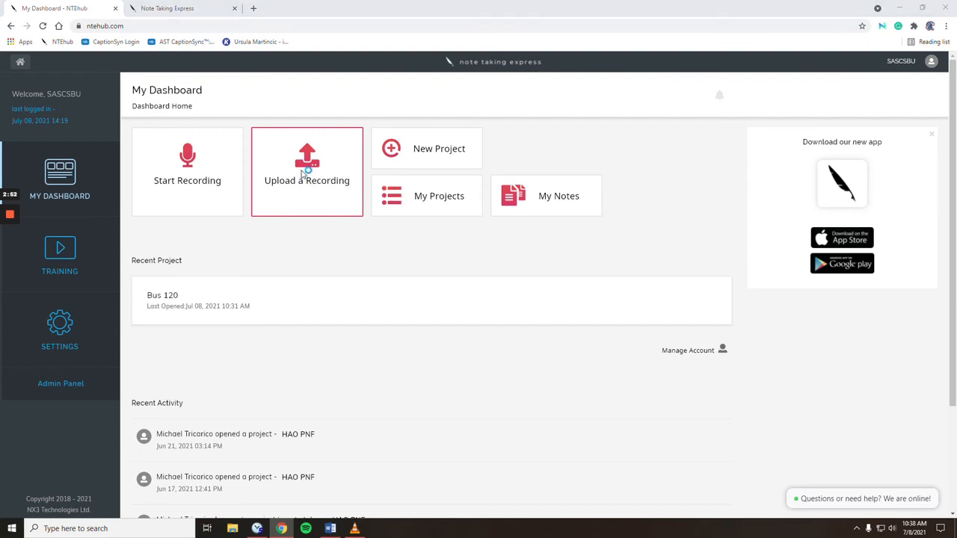
- Upload 2_4-motor-control-motor-learning from Downloads to 100%, then close the Uploading Recording form
{"action": "left_click", "coordinate": [307, 165]}
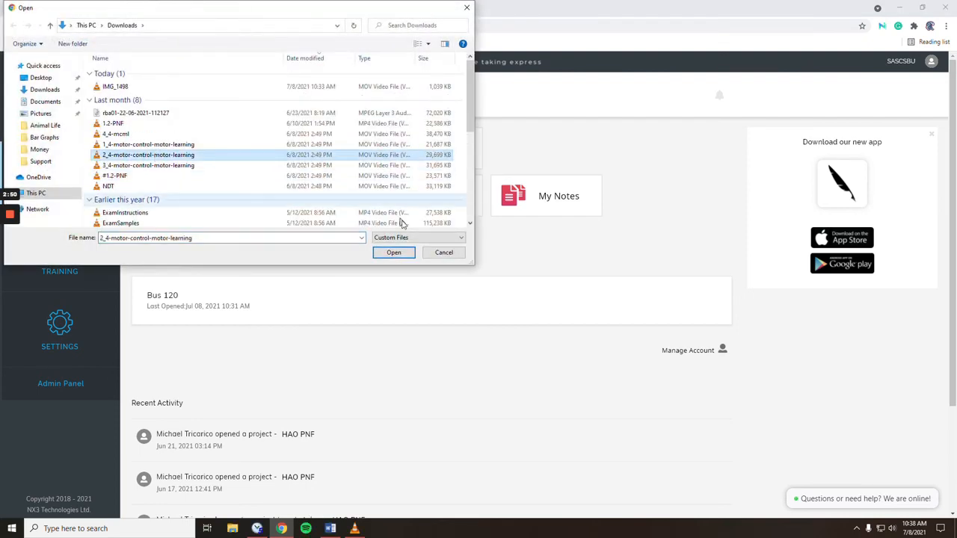
{"action": "left_click", "coordinate": [393, 252]}
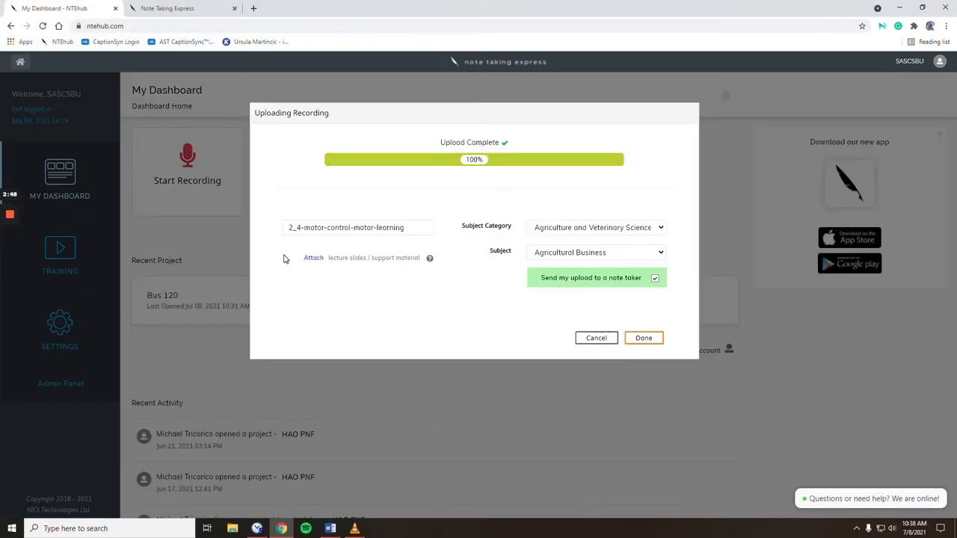
{"action": "left_click", "coordinate": [313, 258]}
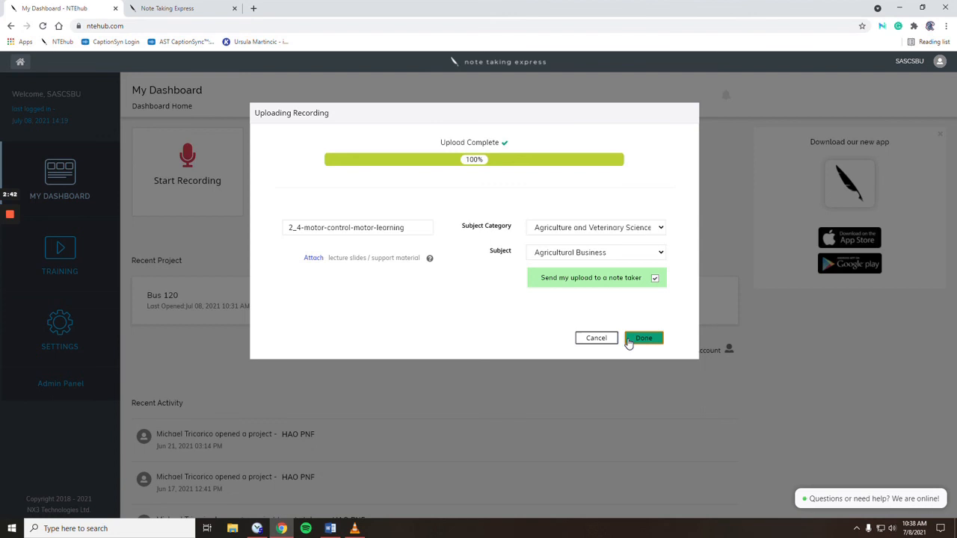
{"action": "mouse_move", "coordinate": [615, 345]}
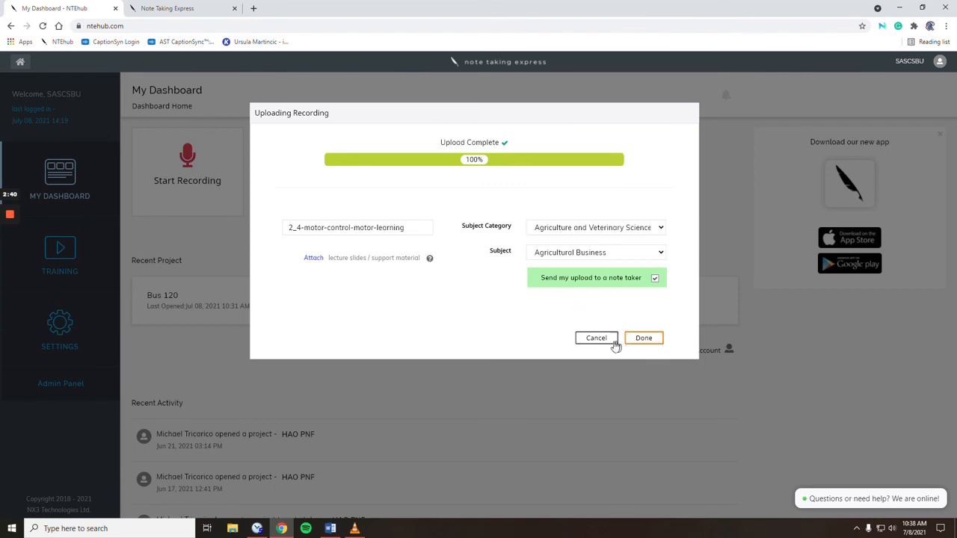
{"action": "left_click", "coordinate": [643, 337]}
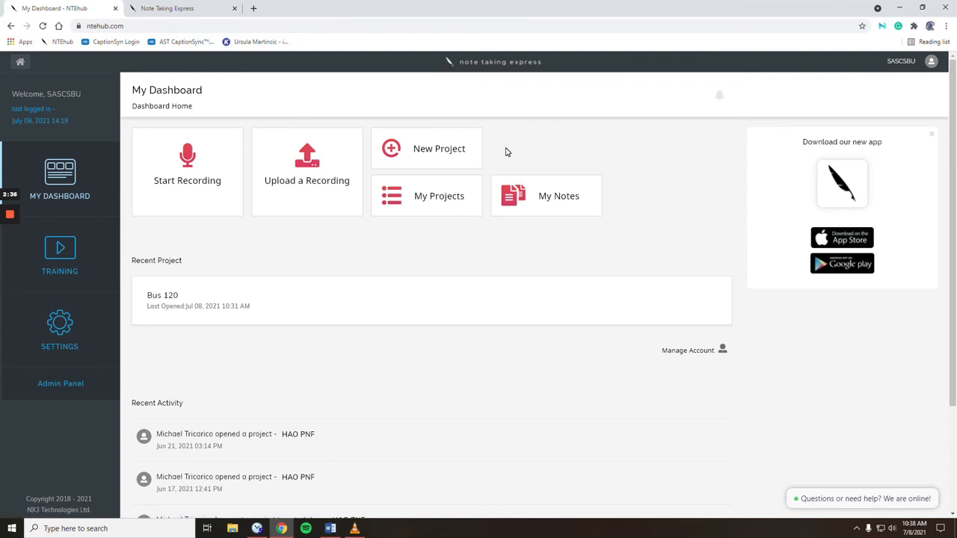
{"action": "mouse_move", "coordinate": [231, 108]}
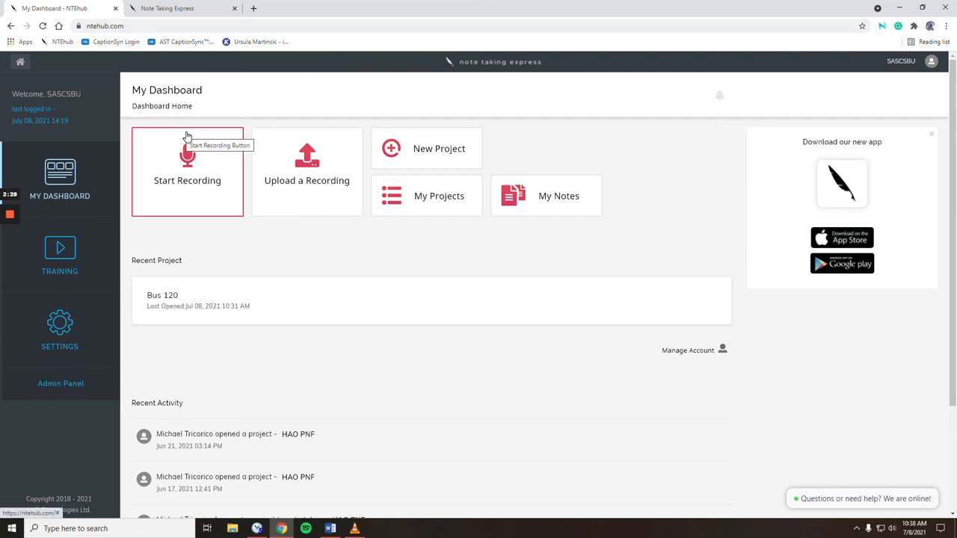
{"action": "mouse_move", "coordinate": [219, 308]}
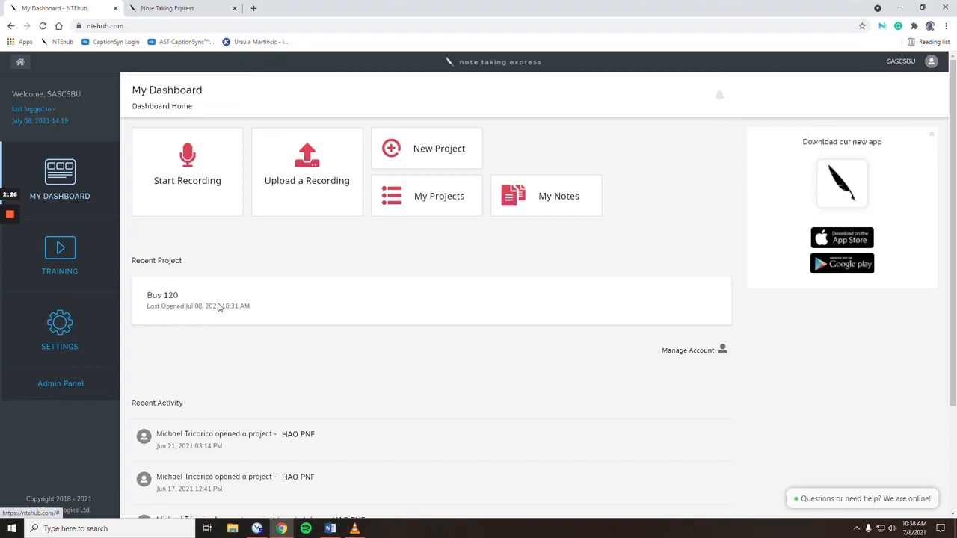
- Switch to the NTE HAO PNF - Notes document in Word and scroll through it
{"action": "left_click", "coordinate": [329, 529]}
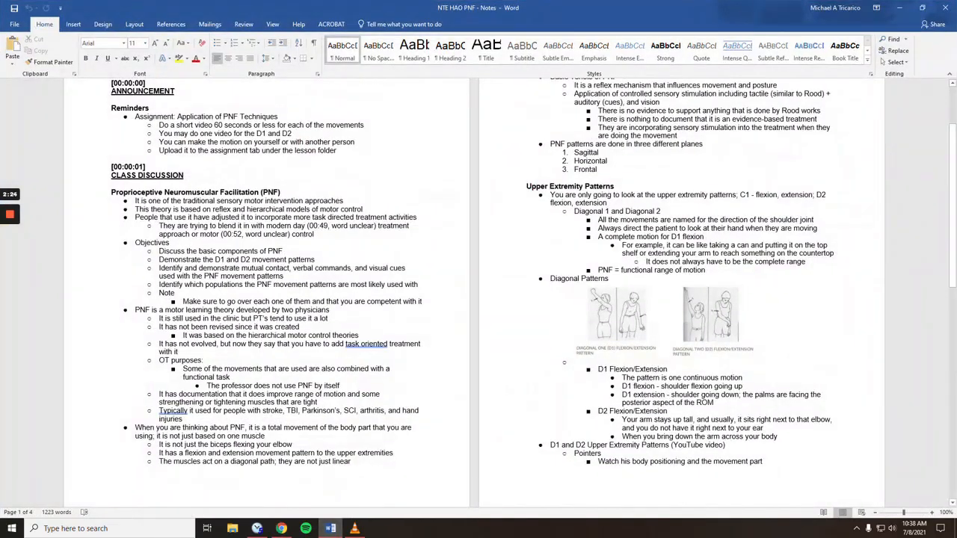
{"action": "scroll", "scroll_direction": "down", "scroll_amount": 3}
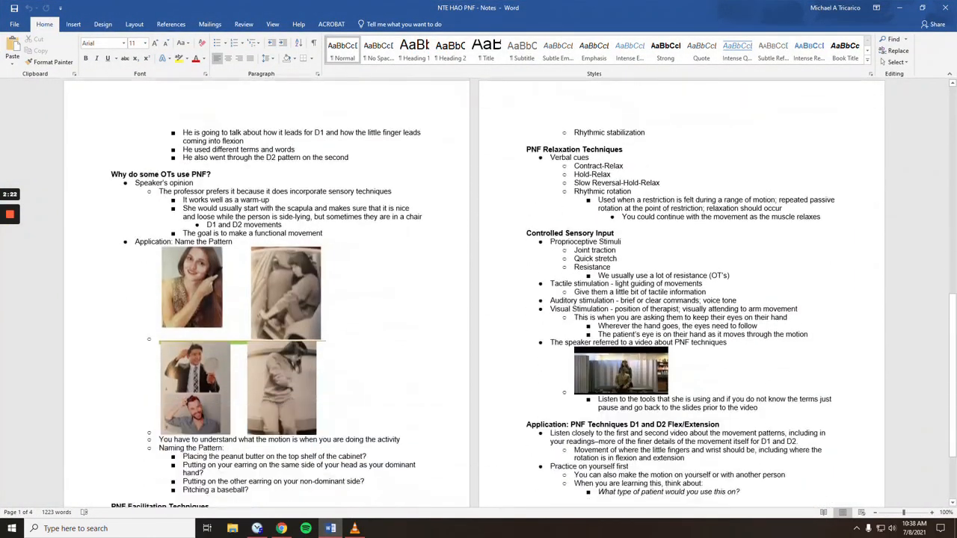